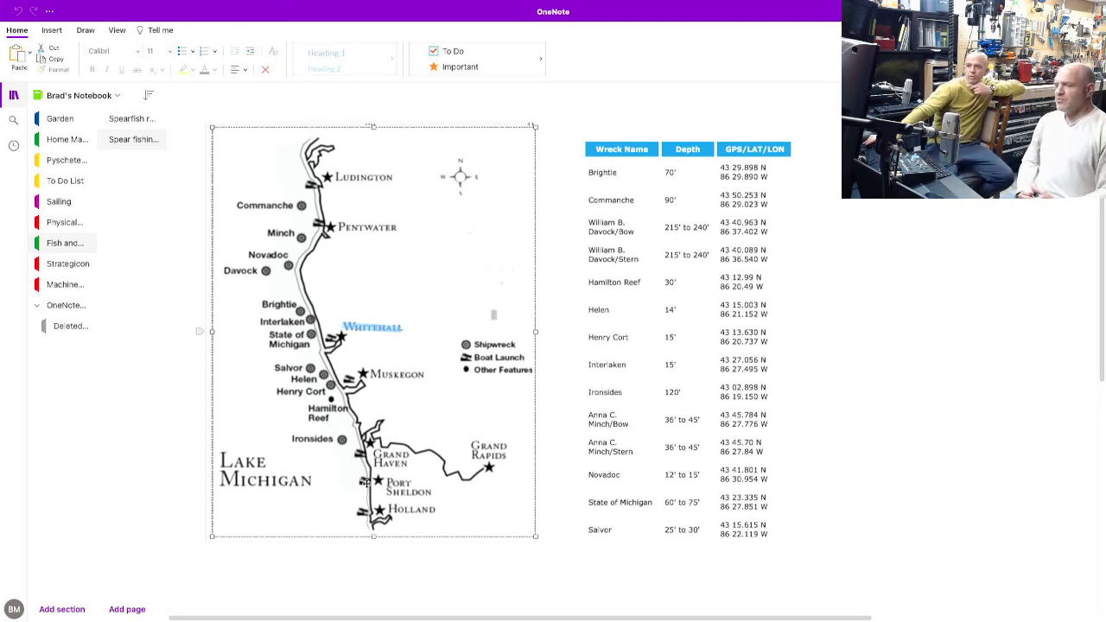
pyautogui.moveTo(348, 473)
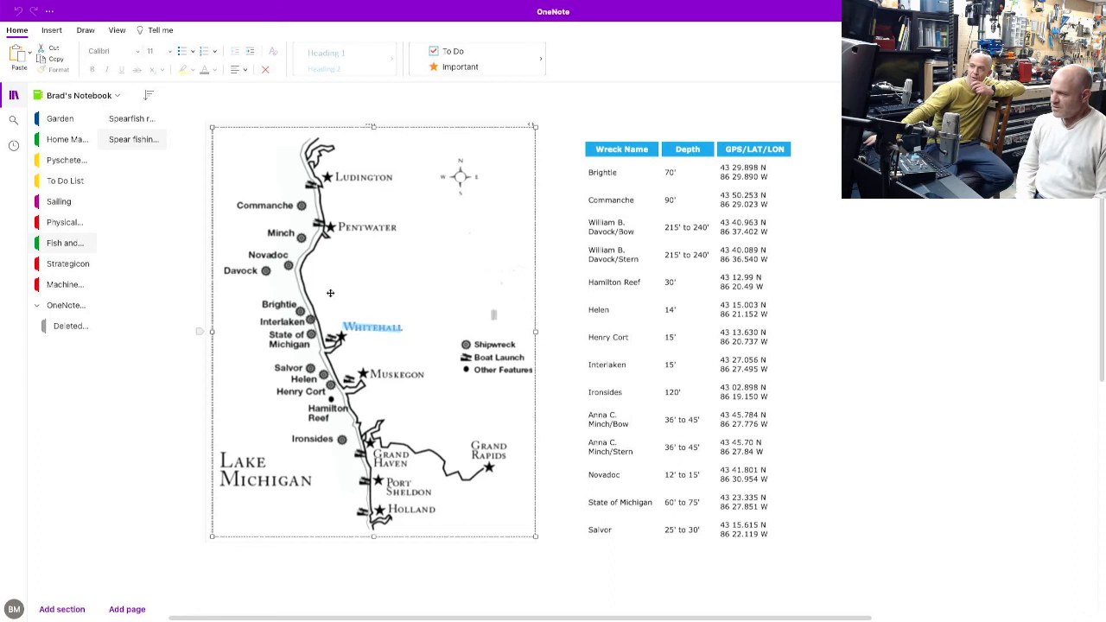
pyautogui.moveTo(319, 224)
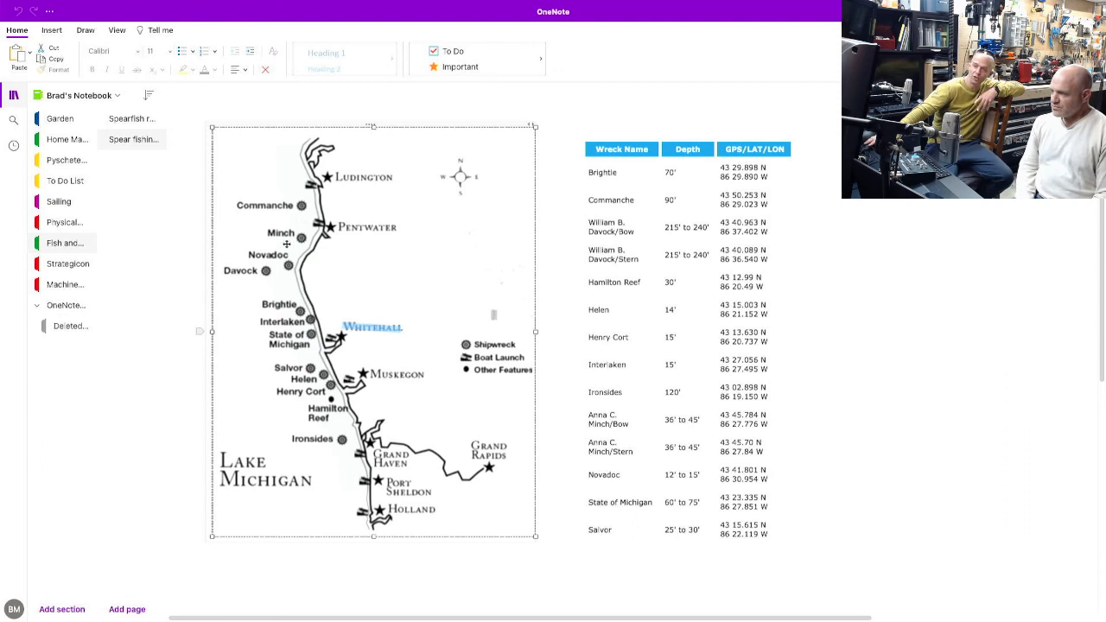
pyautogui.moveTo(308, 351)
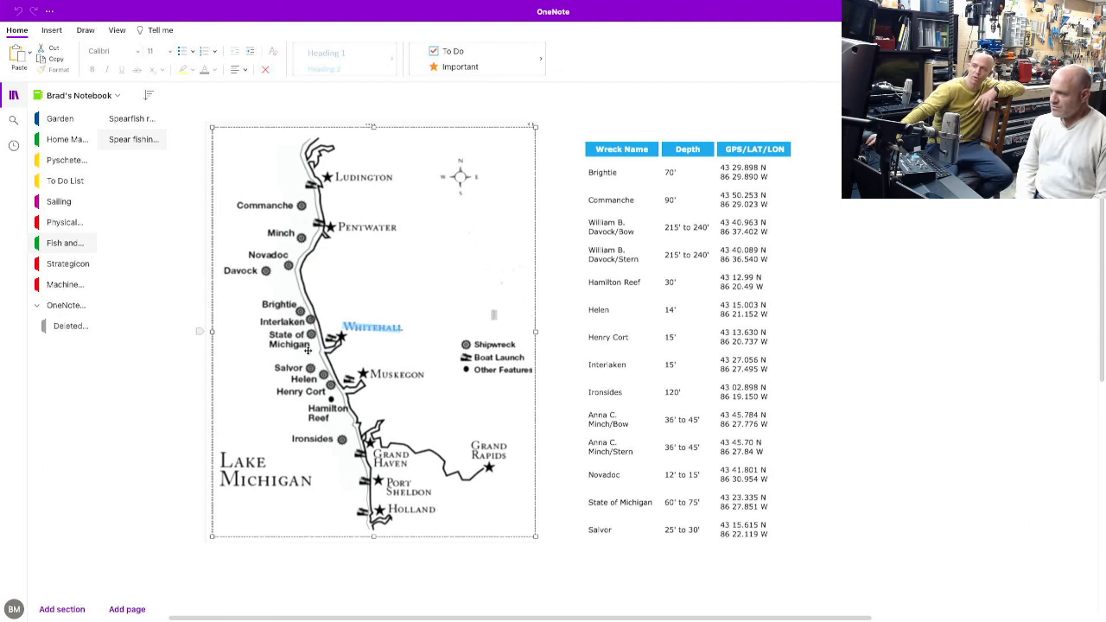
pyautogui.moveTo(324, 394)
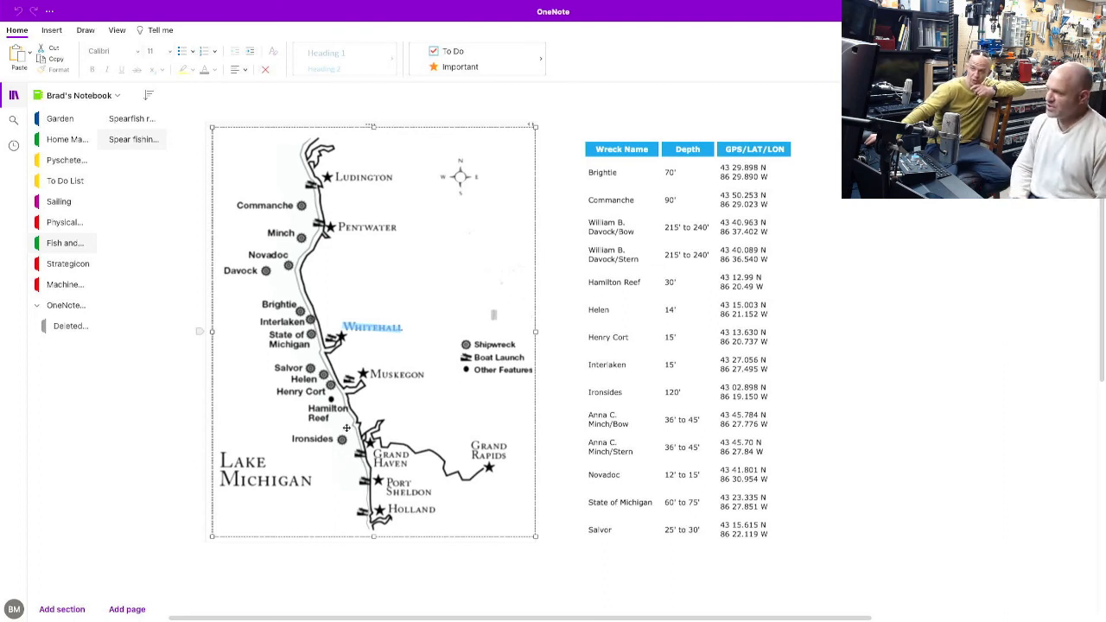
pyautogui.moveTo(348, 438)
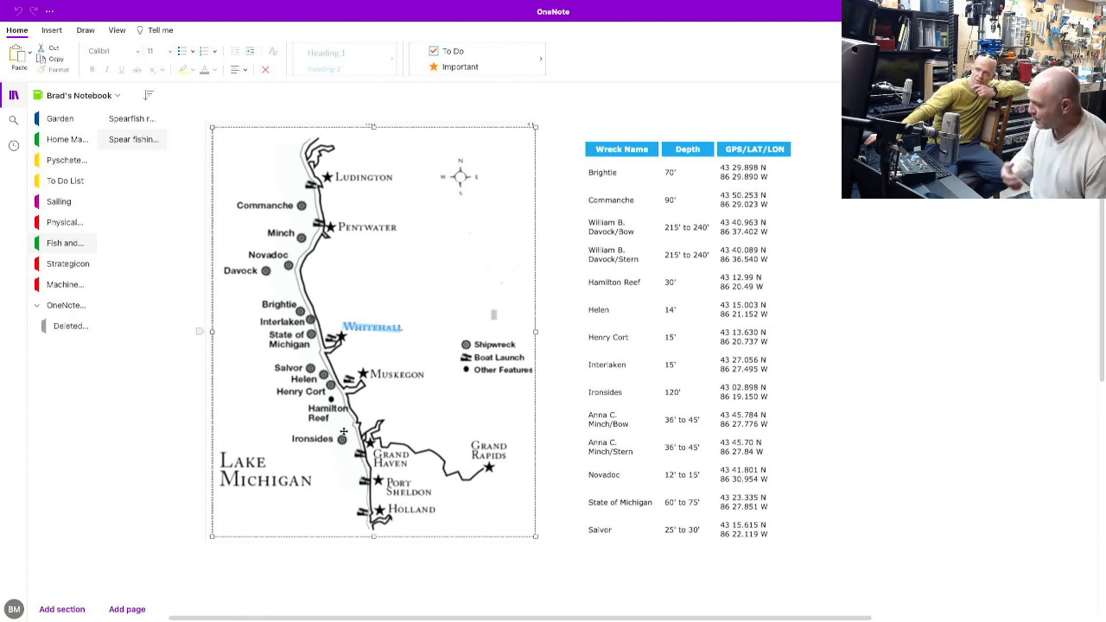
pyautogui.moveTo(337, 423)
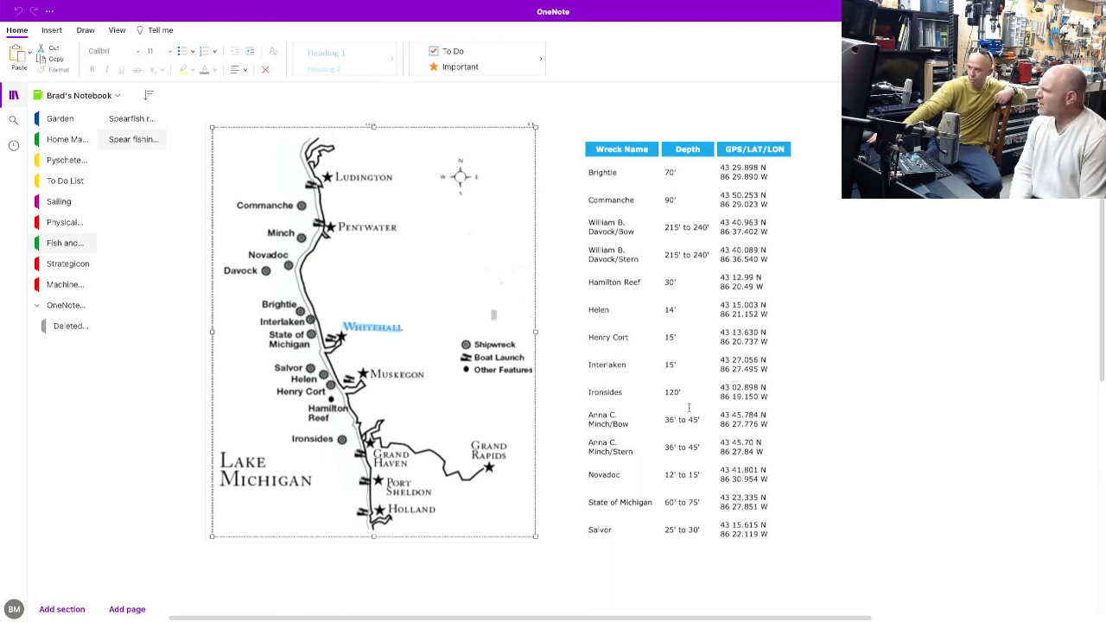
pyautogui.moveTo(782, 533)
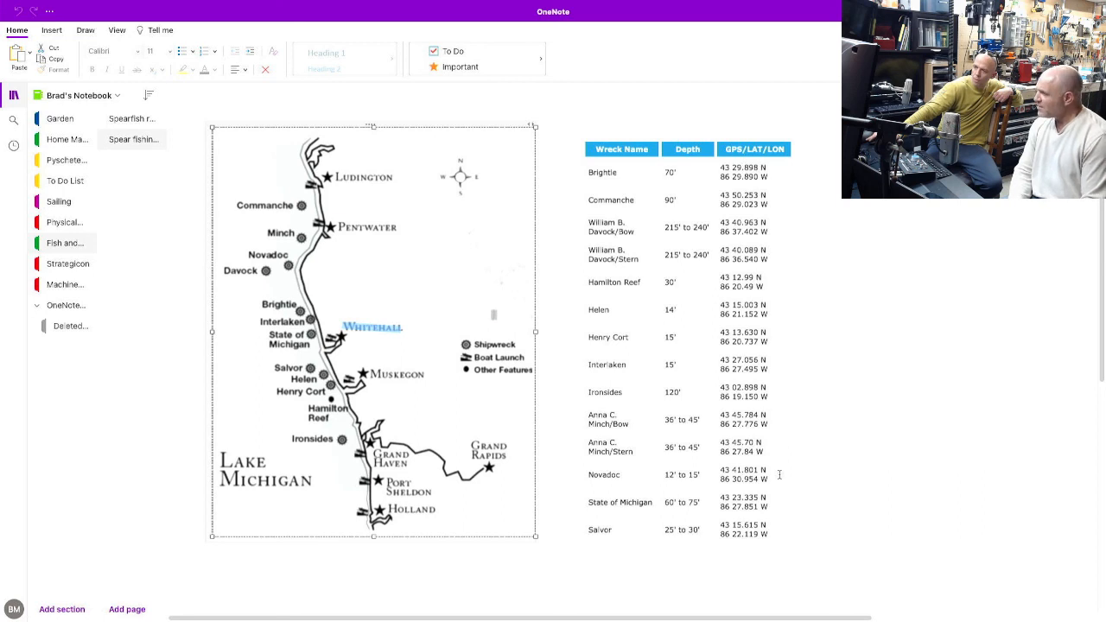
# Scroll past the shipwreck map to the Man-made reefs in Lake Michigan map.
pyautogui.scroll(-3)
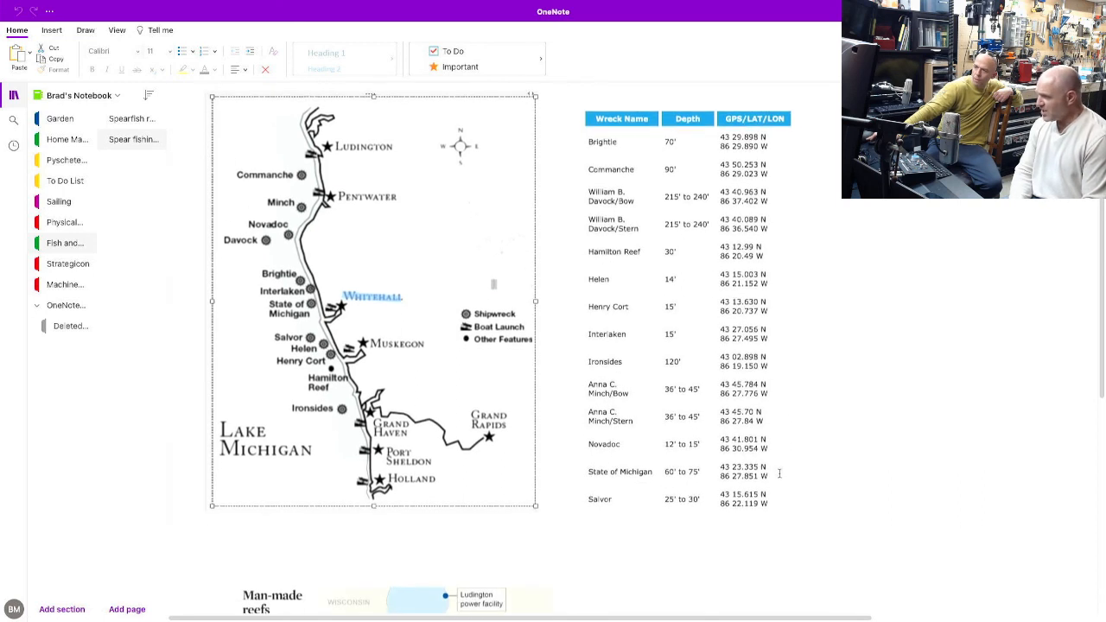
pyautogui.scroll(-3)
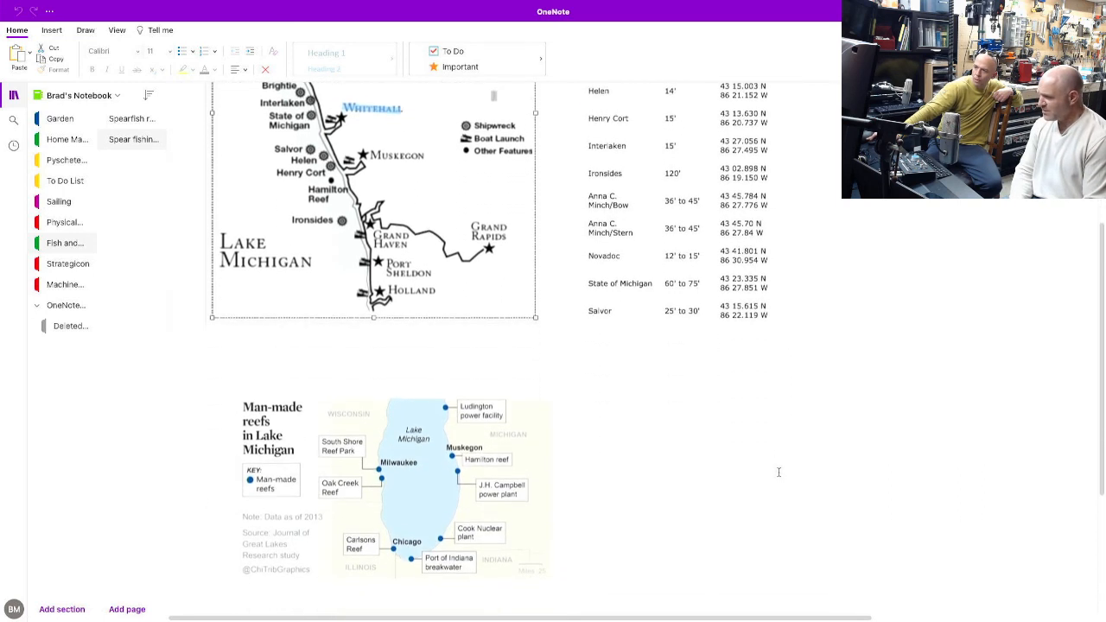
pyautogui.scroll(-3)
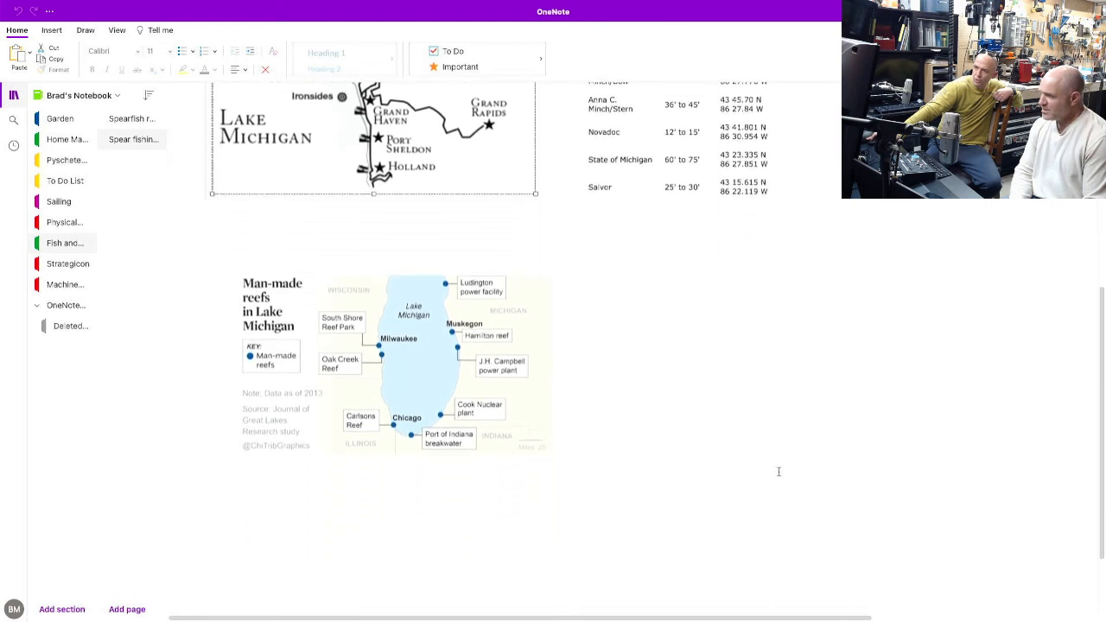
pyautogui.scroll(-3)
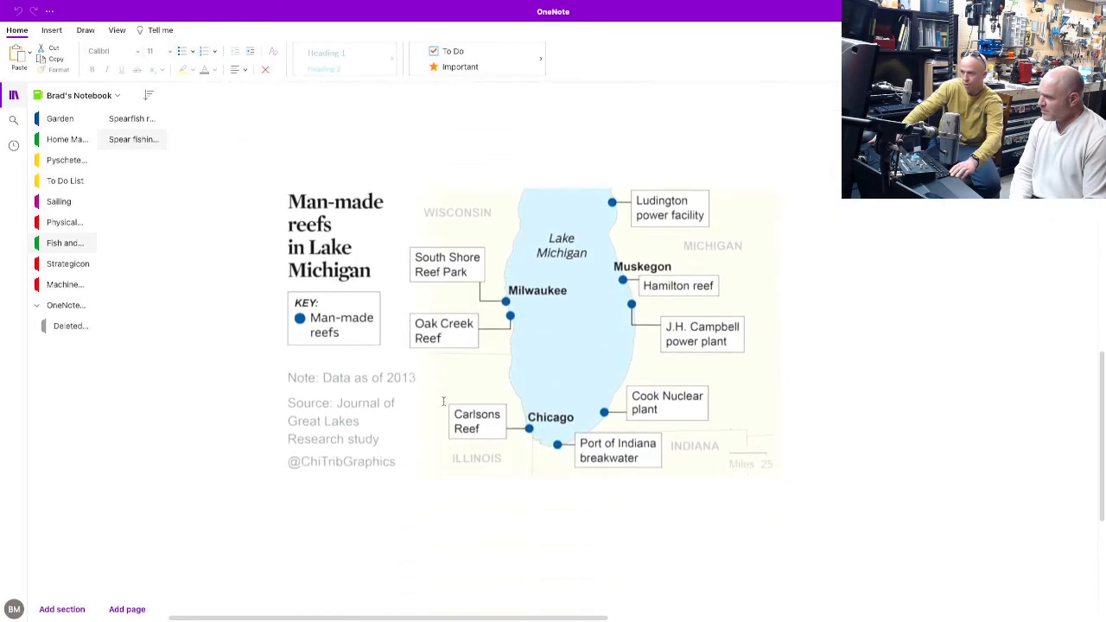
pyautogui.moveTo(539, 418)
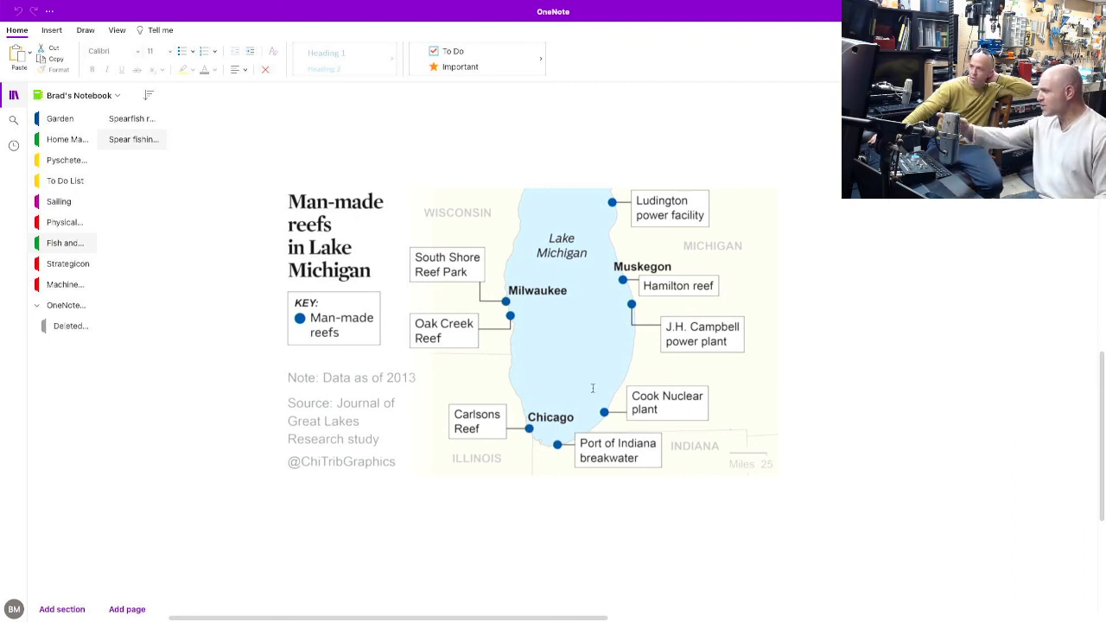
pyautogui.moveTo(519, 612)
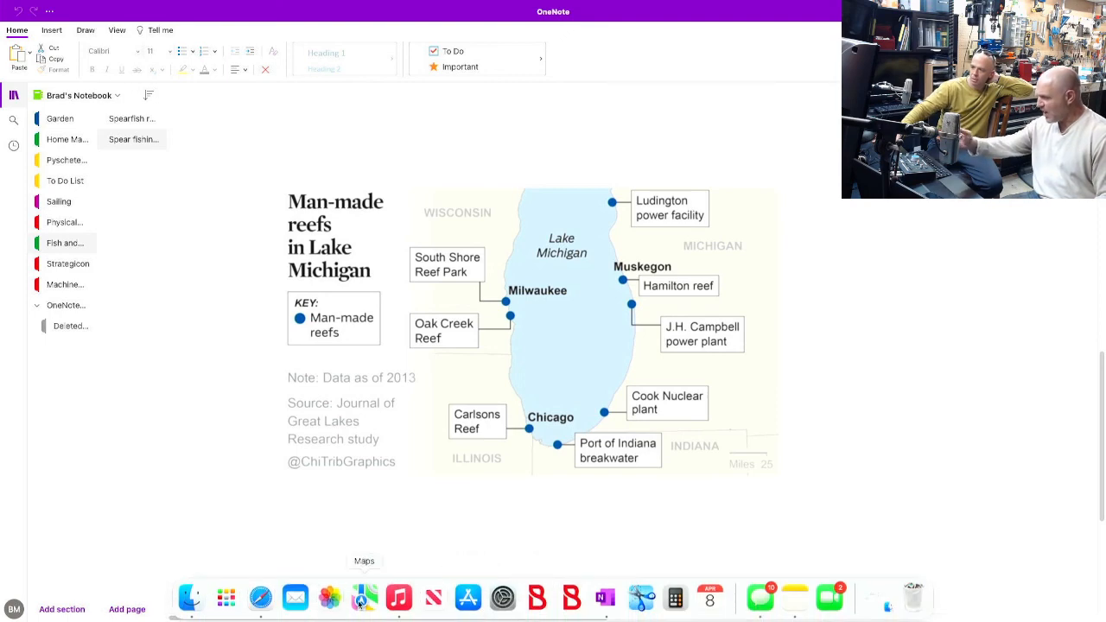
# Launch Safari, search Google for Google Earth, and open the Explore Google Earth result.
pyautogui.click(261, 597)
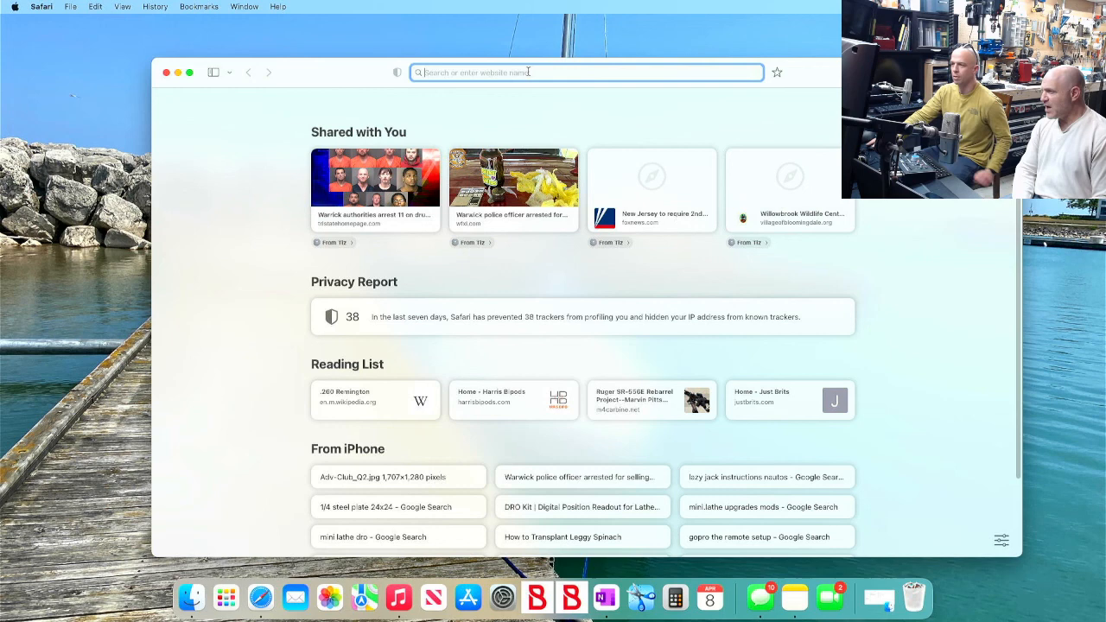
pyautogui.write('GOOGLE EARTH')
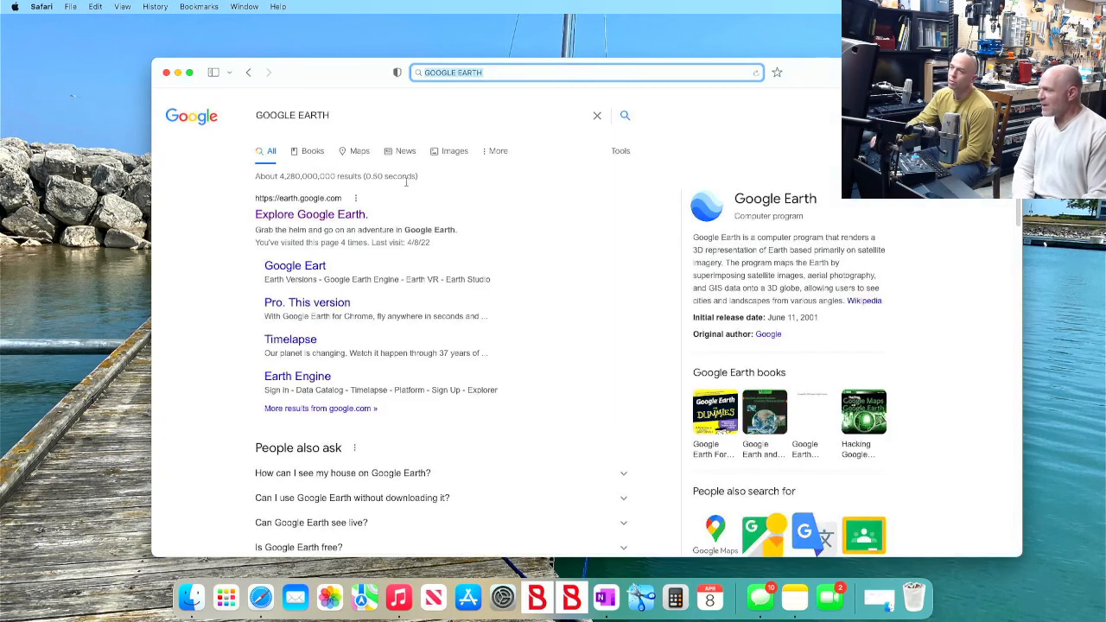
pyautogui.click(311, 214)
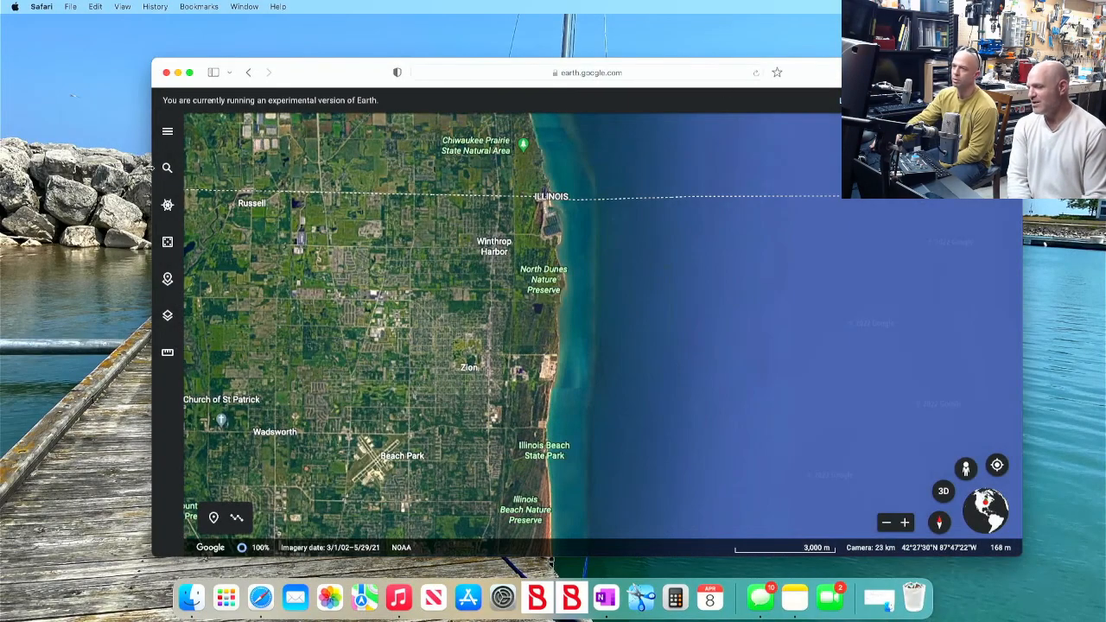
# Search Google Earth for 'cook nu' and view the shoreline pier full screen.
pyautogui.click(167, 168)
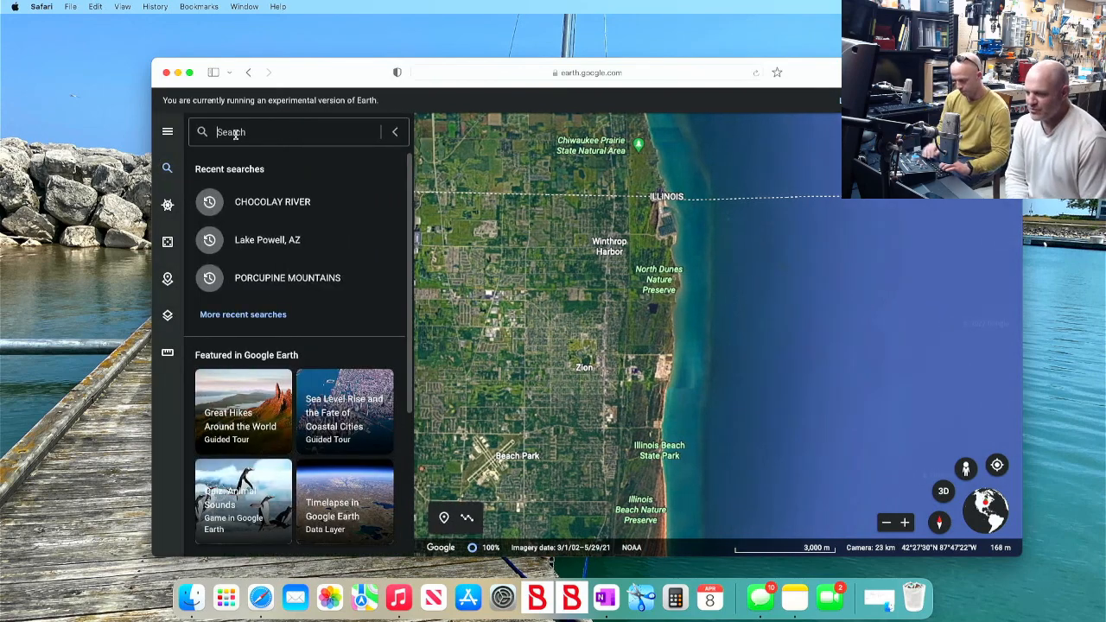
pyautogui.write('cook nu')
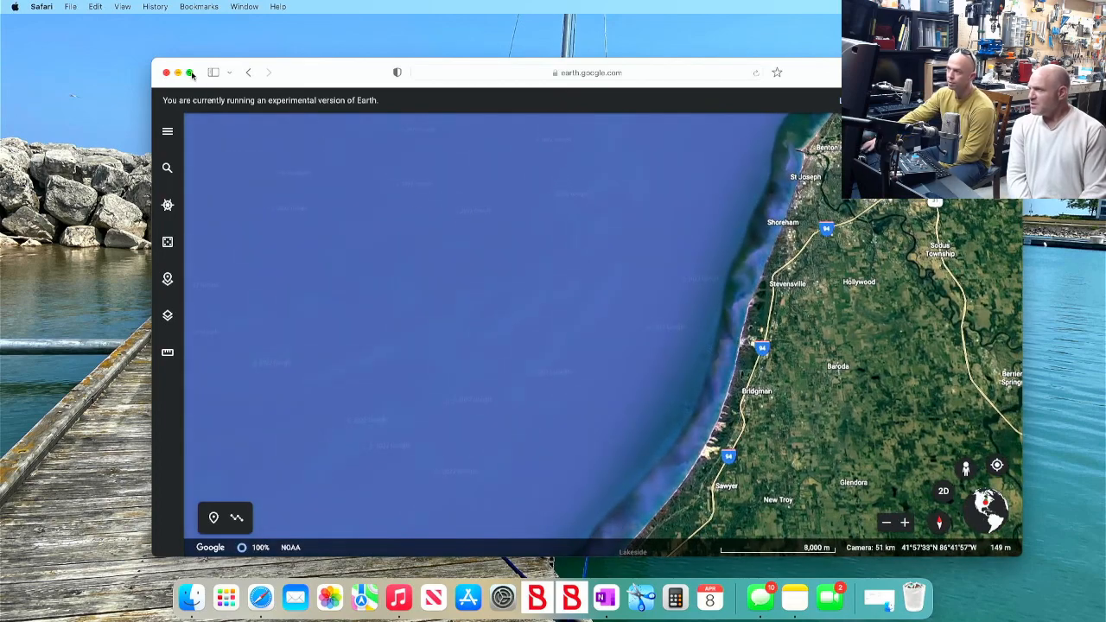
pyautogui.click(191, 73)
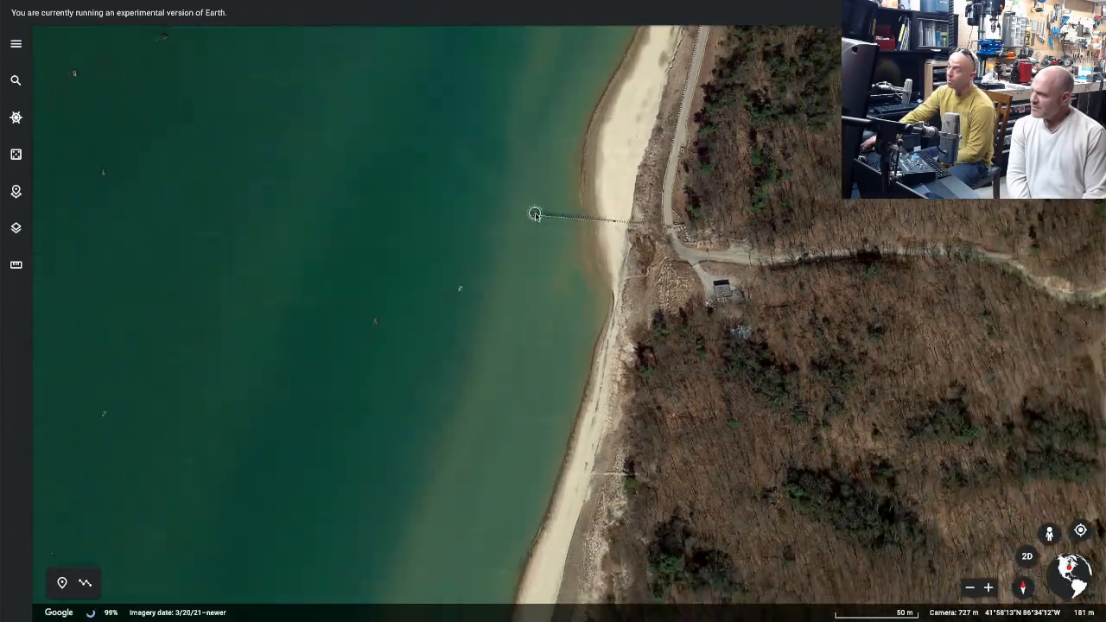
# Zoom out over lower Michigan and Saginaw Bay, then return to the OneNote reefs map.
pyautogui.scroll(-3)
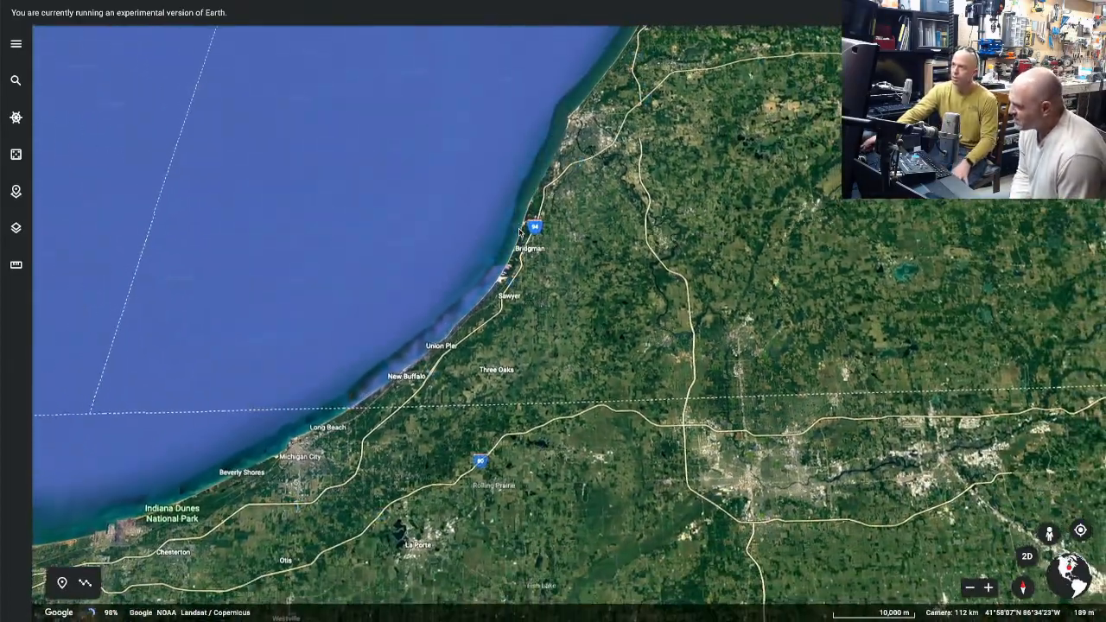
pyautogui.scroll(-3)
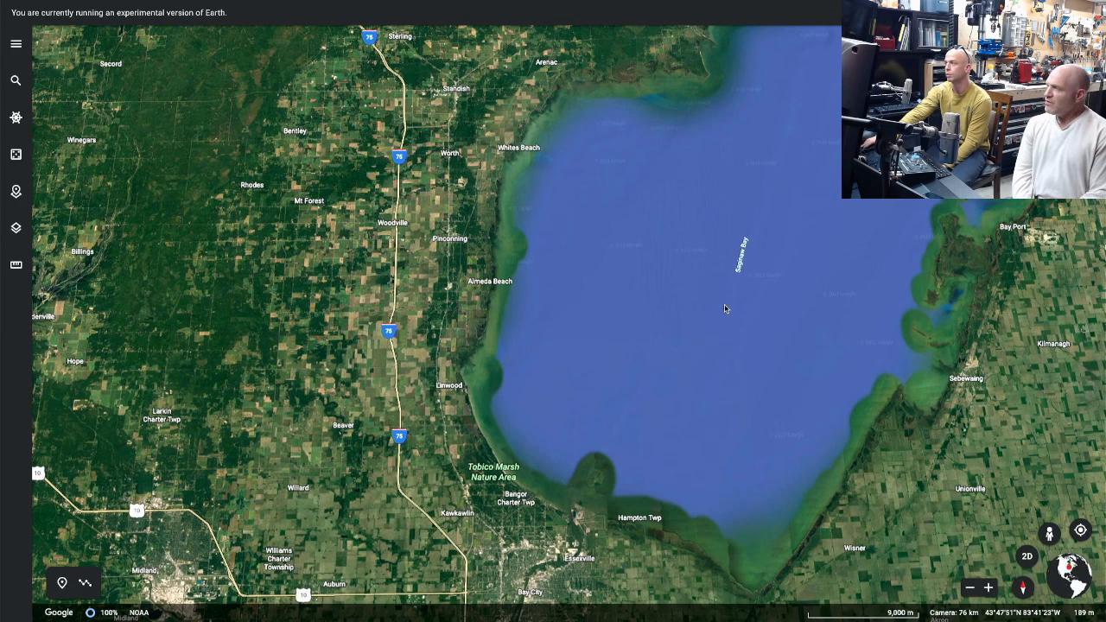
pyautogui.scroll(-3)
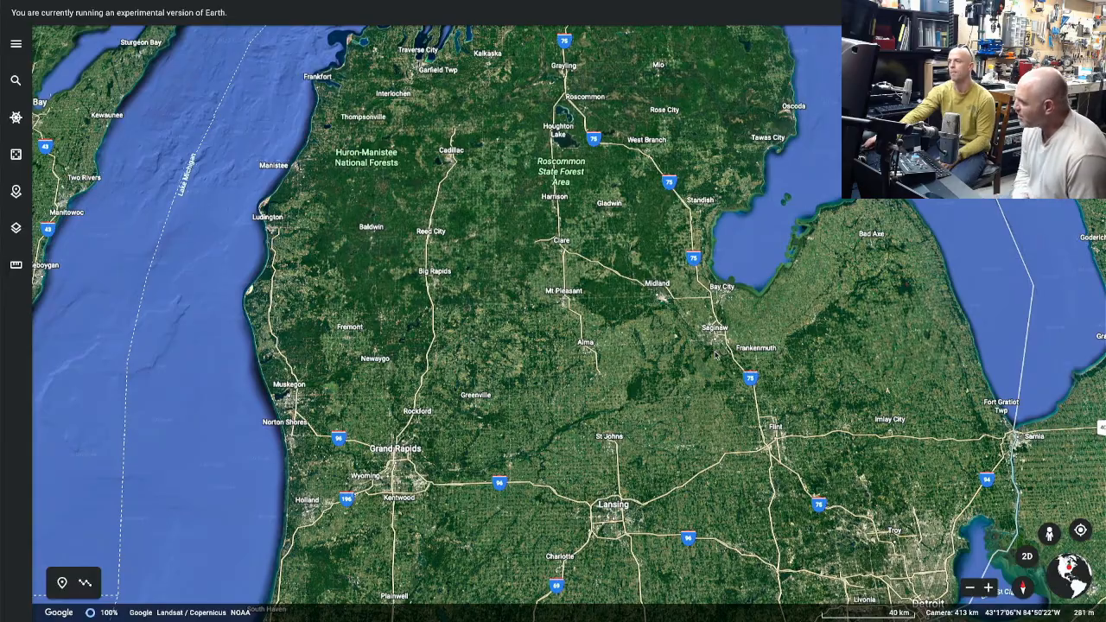
pyautogui.scroll(-3)
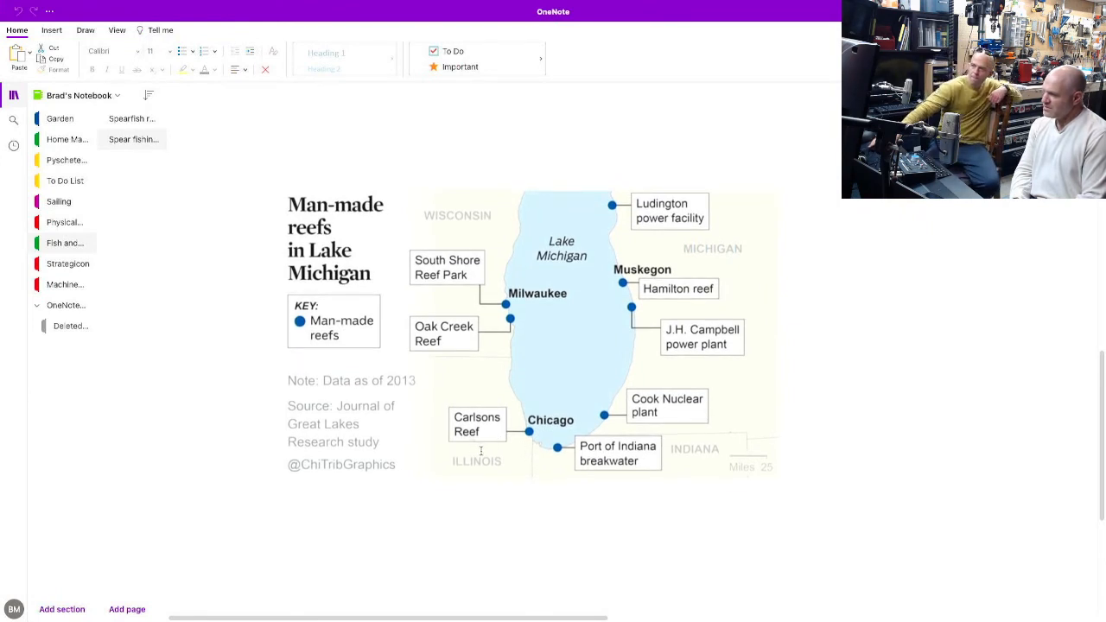
# Scroll to the Spear fishing tactics title, shipwreck map and wreck table.
pyautogui.scroll(-3)
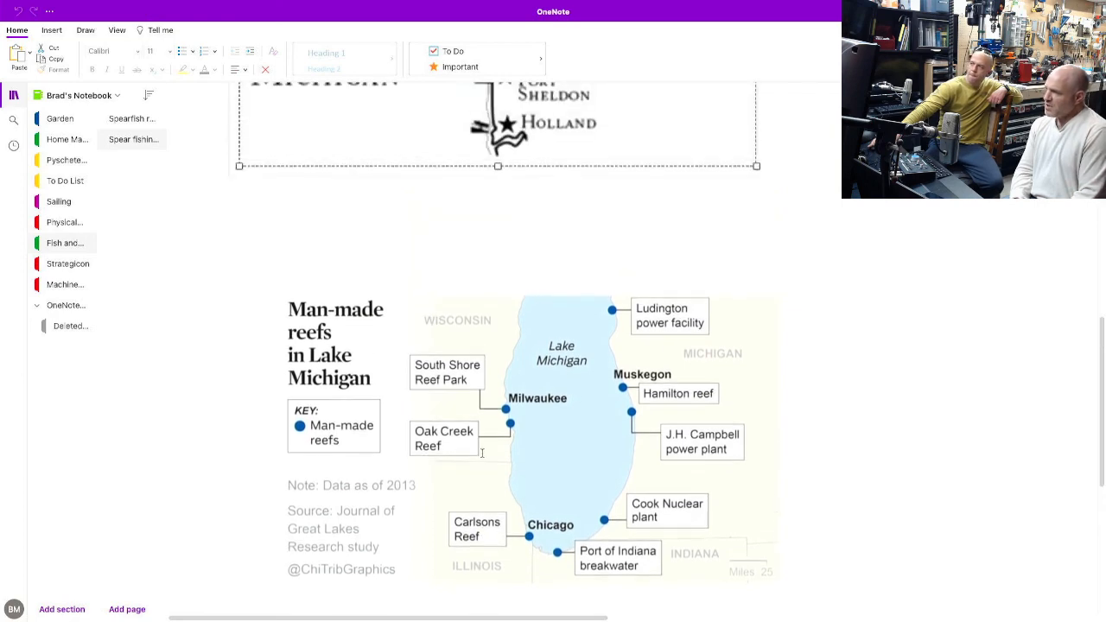
pyautogui.scroll(-3)
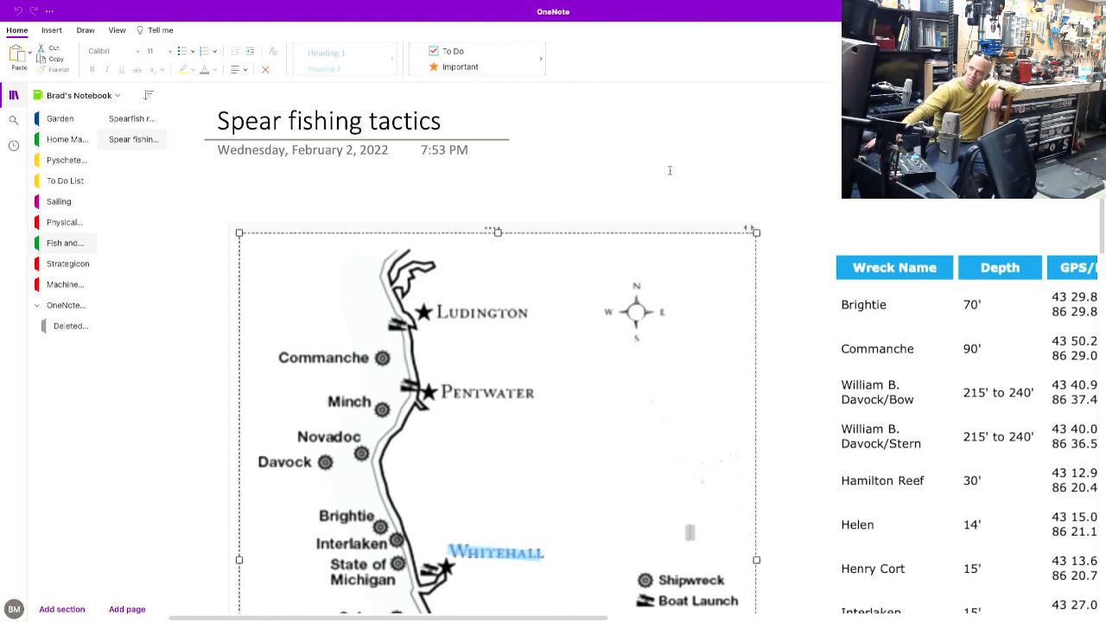
pyautogui.moveTo(201, 233)
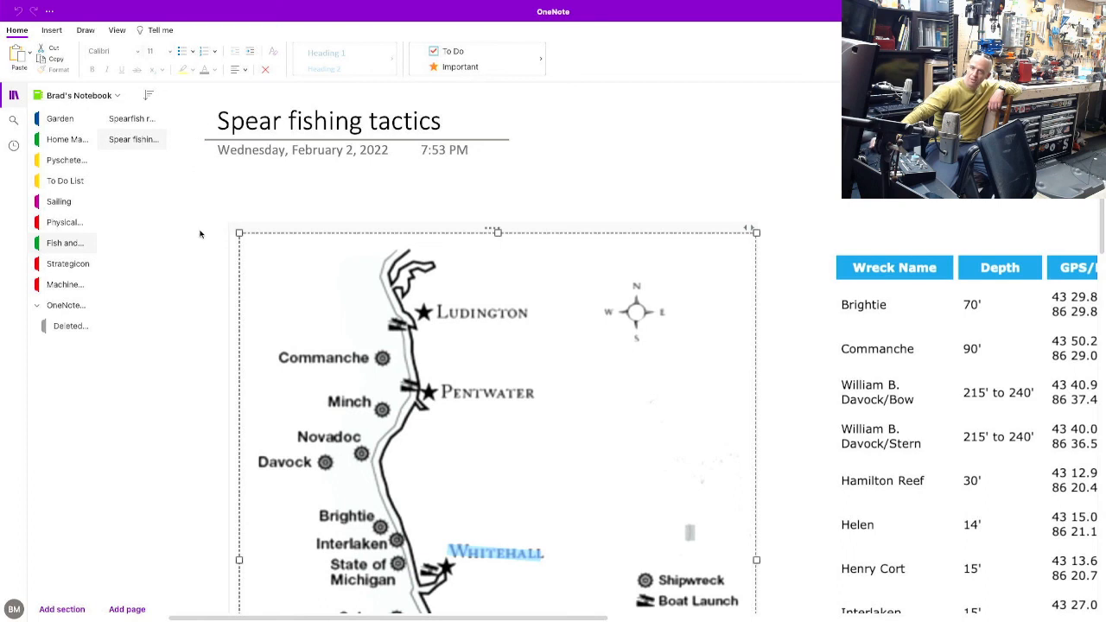